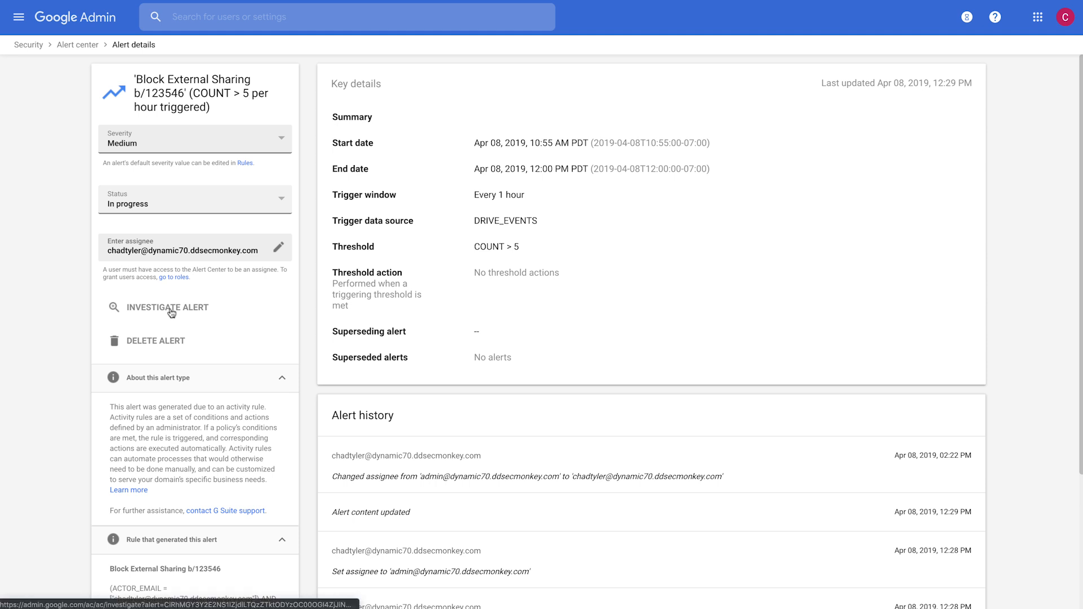
# Step: Investigate the alert as a Drive log search prefilled with its conditions, returning 30 results
pyautogui.click(167, 307)
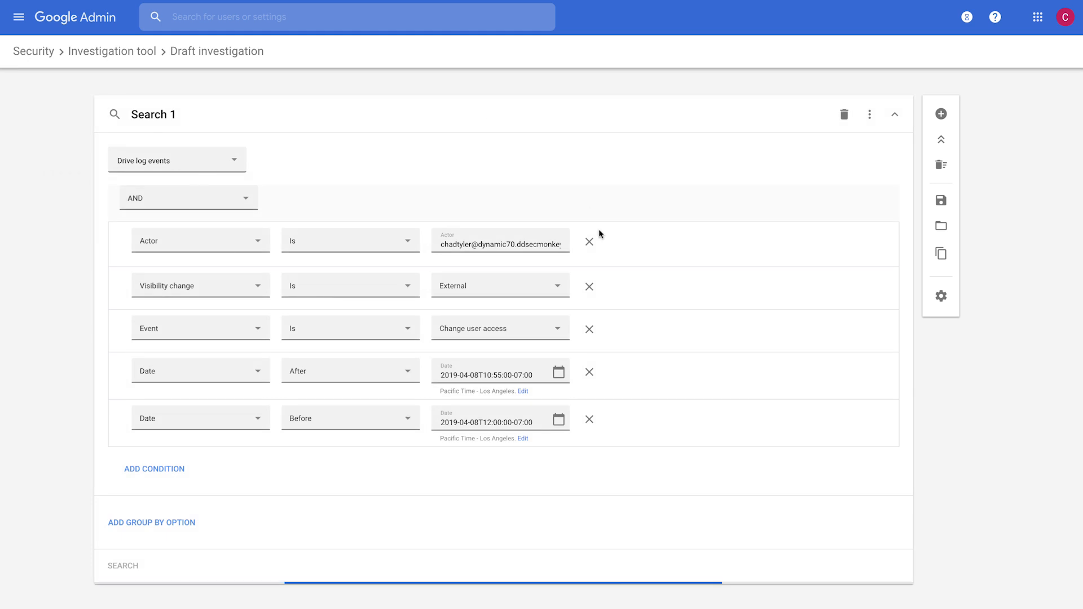
pyautogui.moveTo(589, 423)
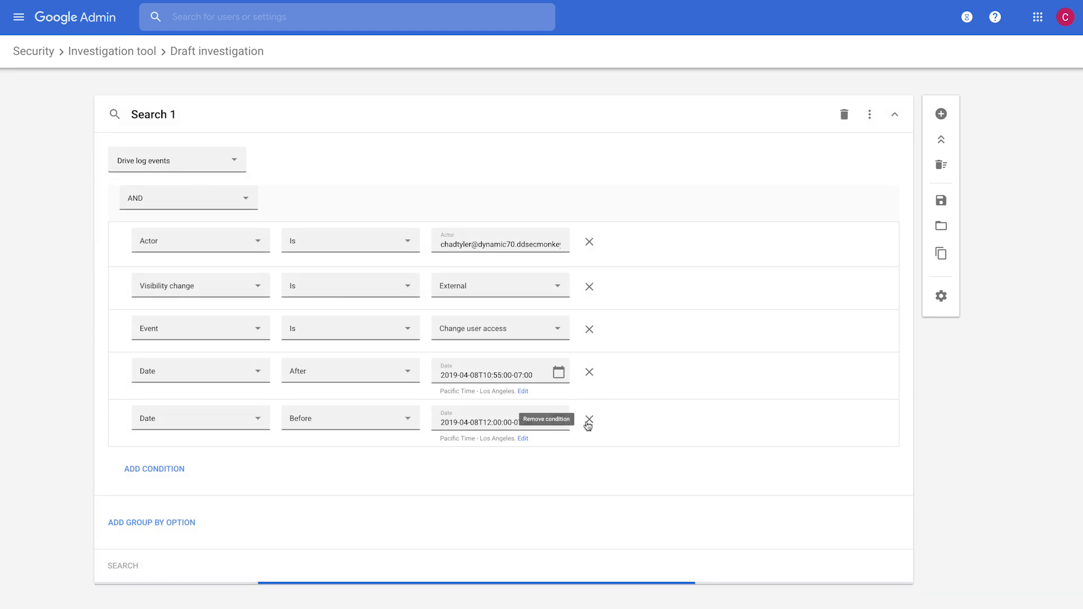
pyautogui.click(122, 565)
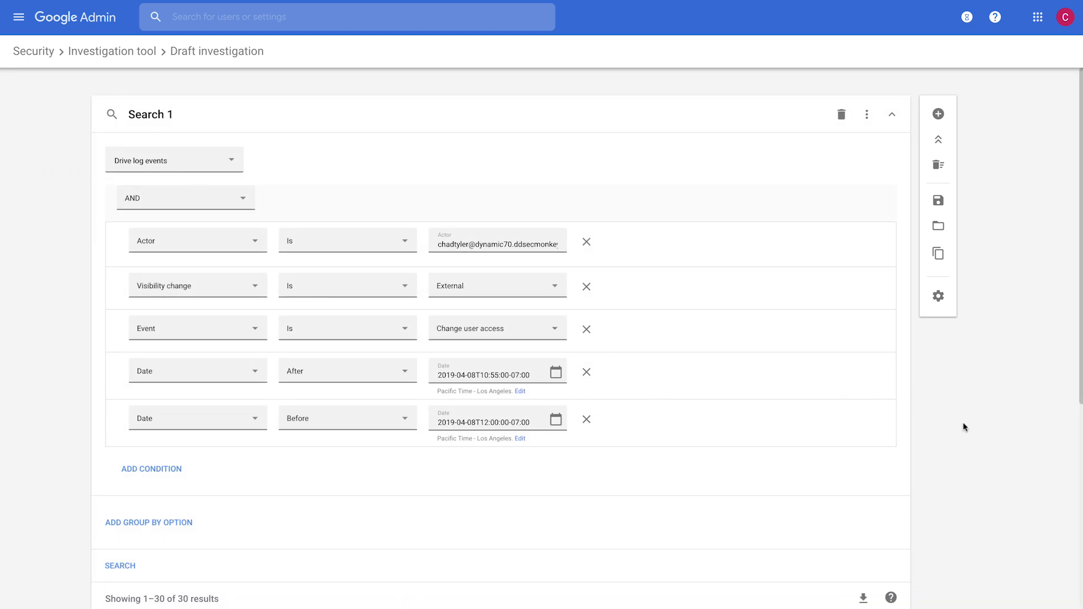
pyautogui.scroll(-3)
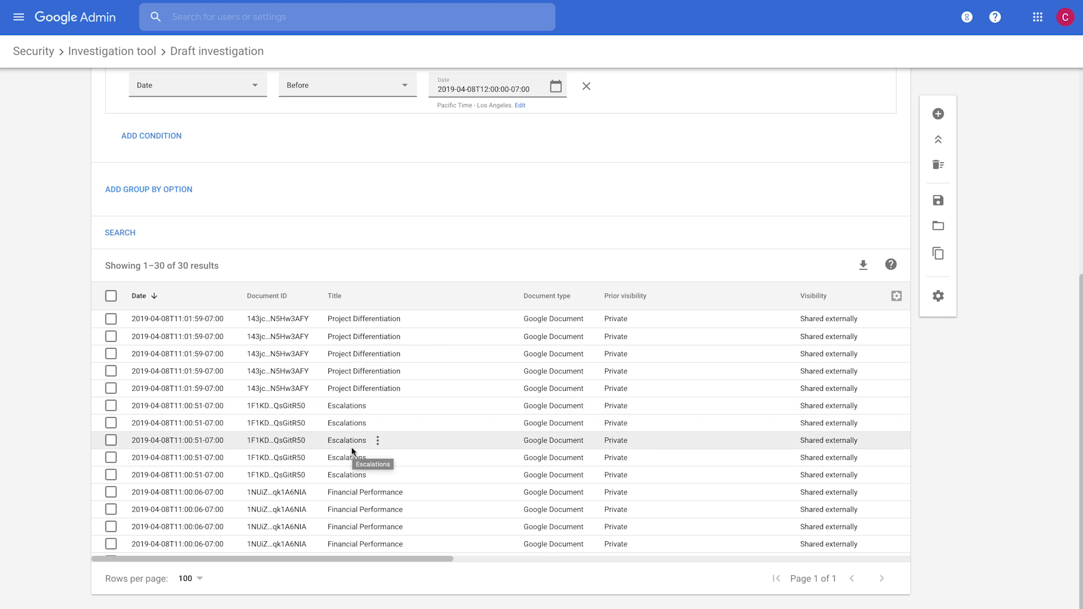
pyautogui.moveTo(376, 349)
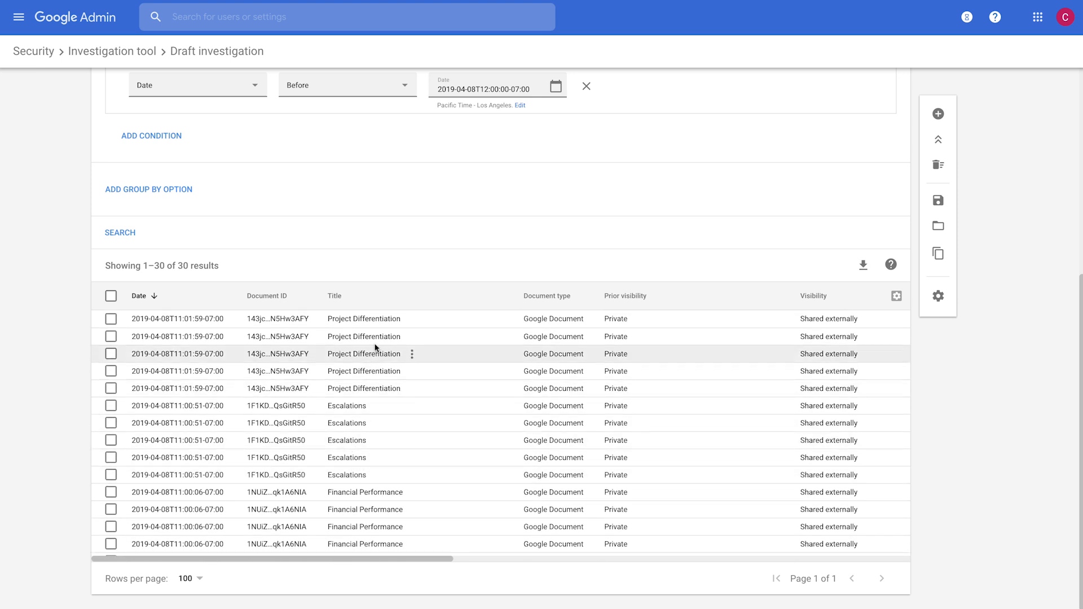
pyautogui.moveTo(383, 422)
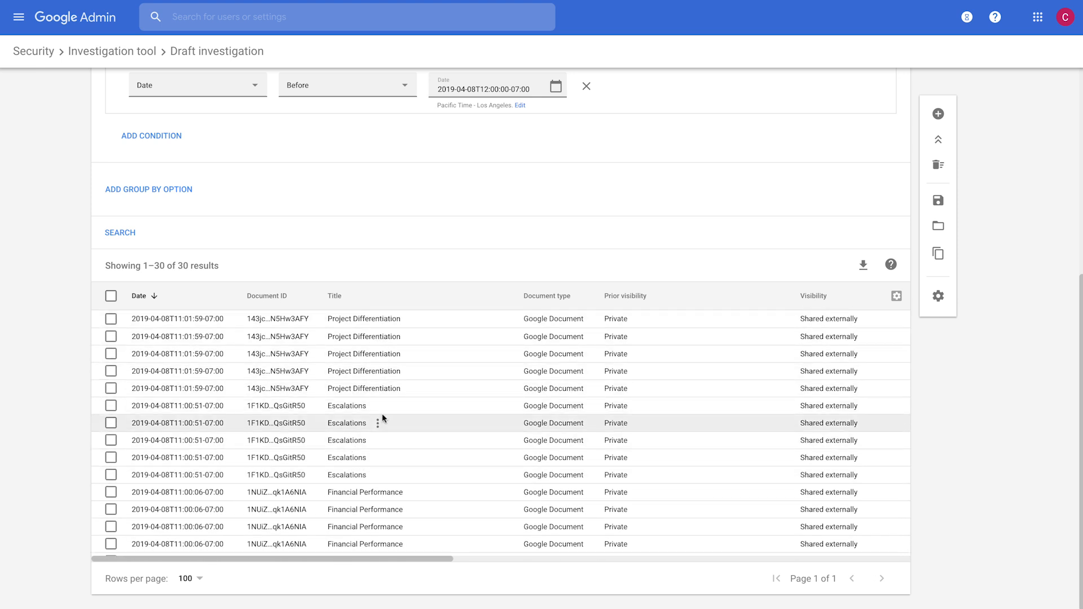
pyautogui.scroll(-3)
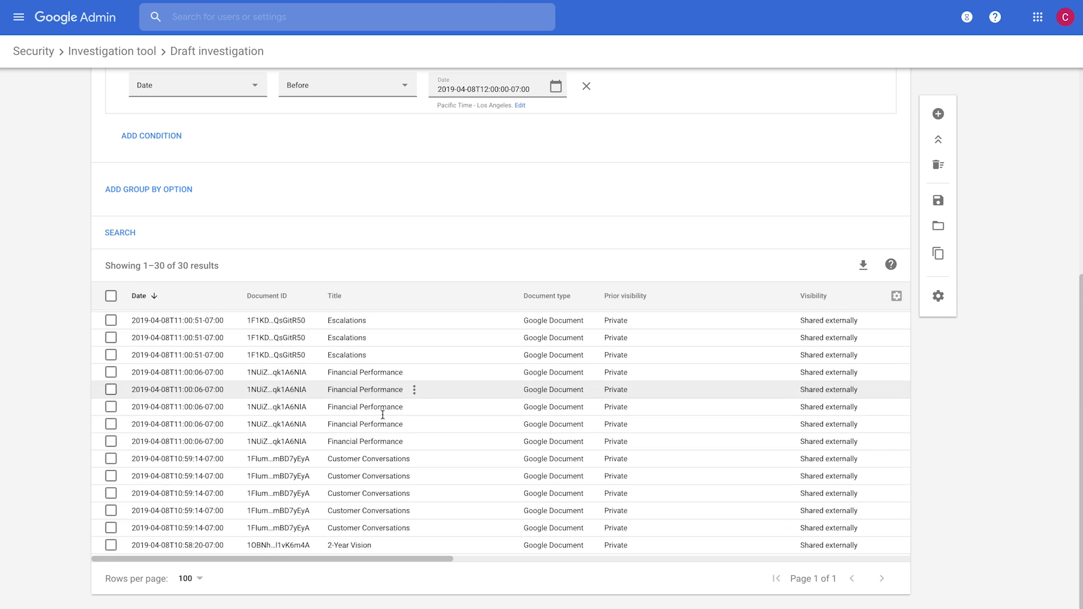
pyautogui.scroll(-3)
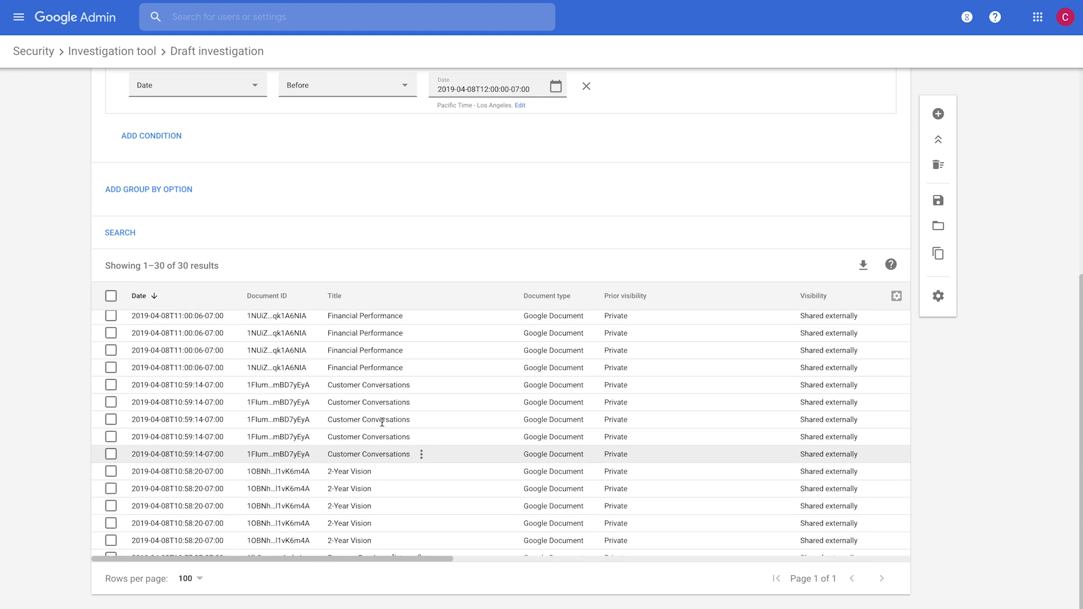
pyautogui.scroll(-3)
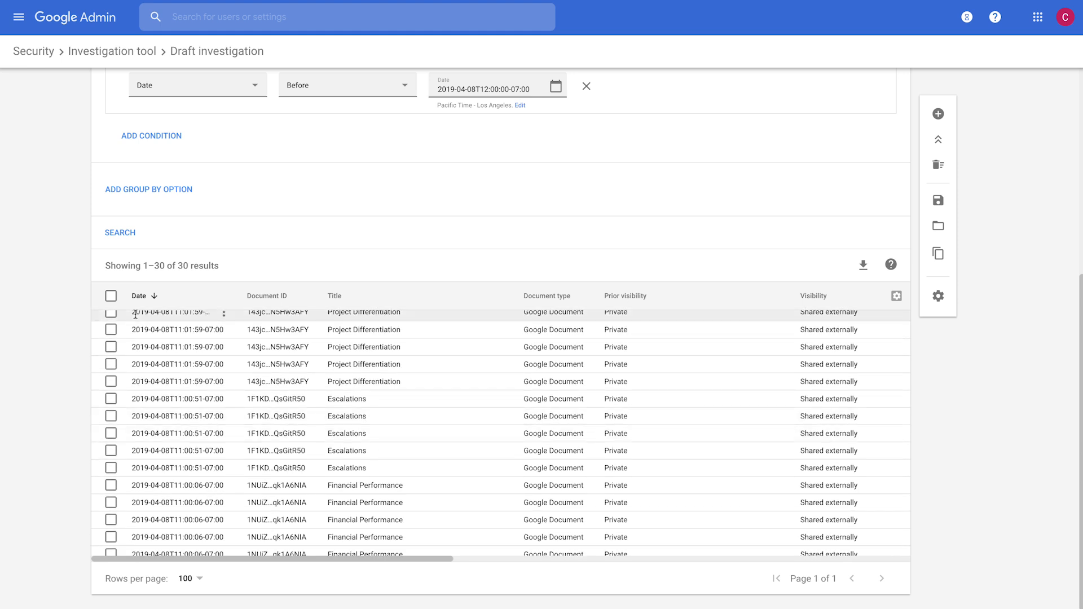
# Step: Audit file permissions on all 30 selected results and review files shared by public link
pyautogui.click(110, 294)
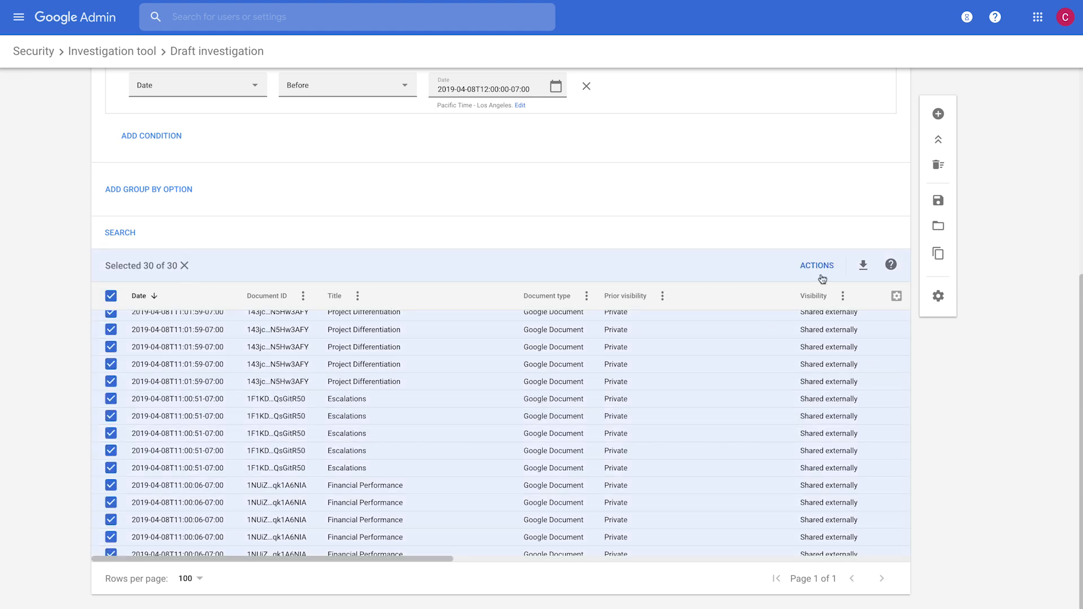
pyautogui.click(817, 266)
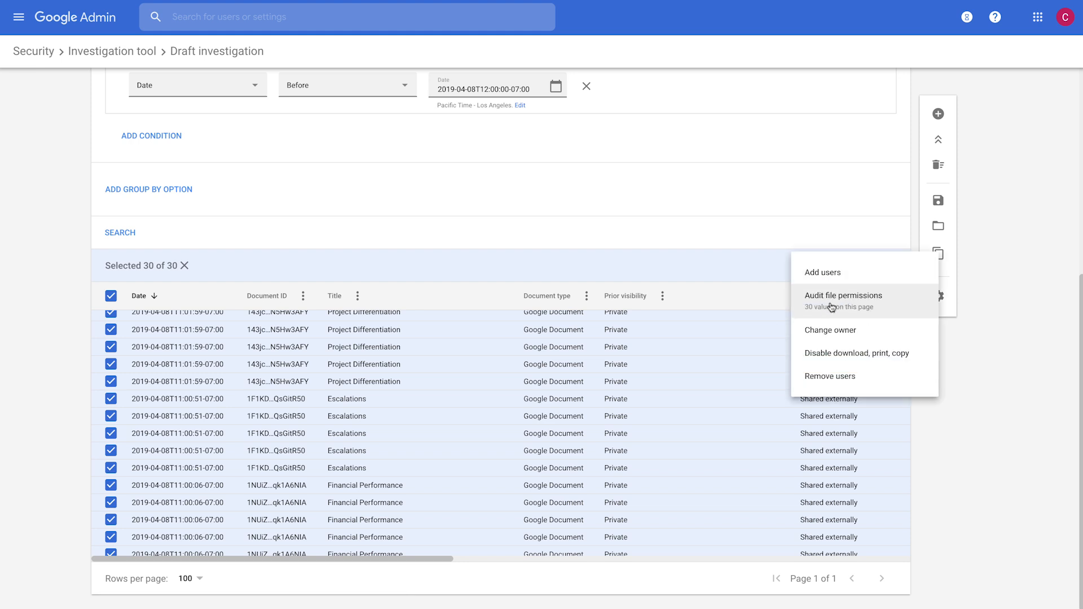
pyautogui.moveTo(844, 300)
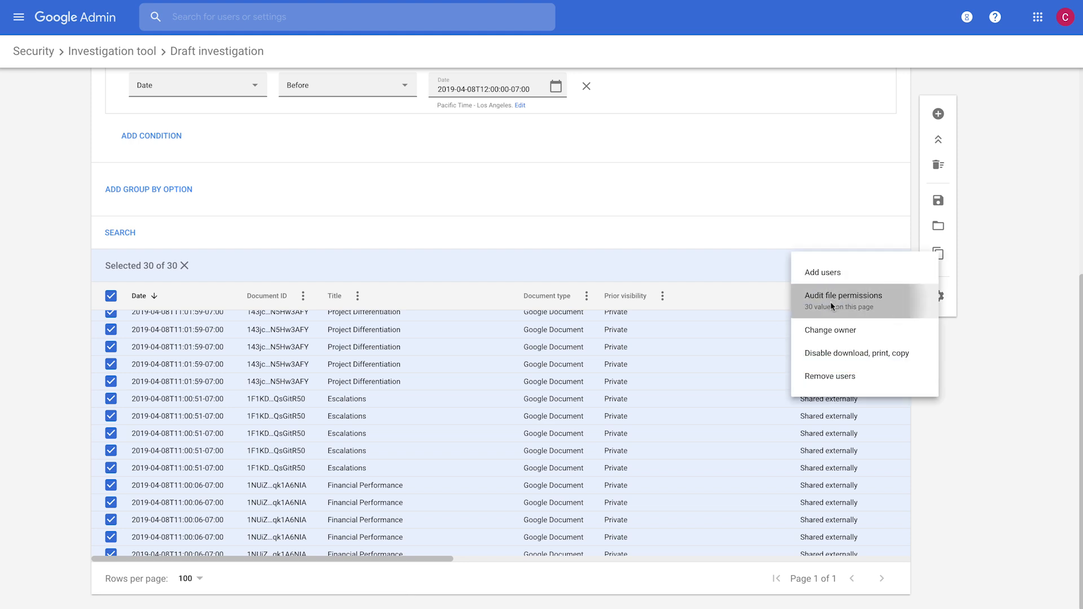
pyautogui.click(843, 295)
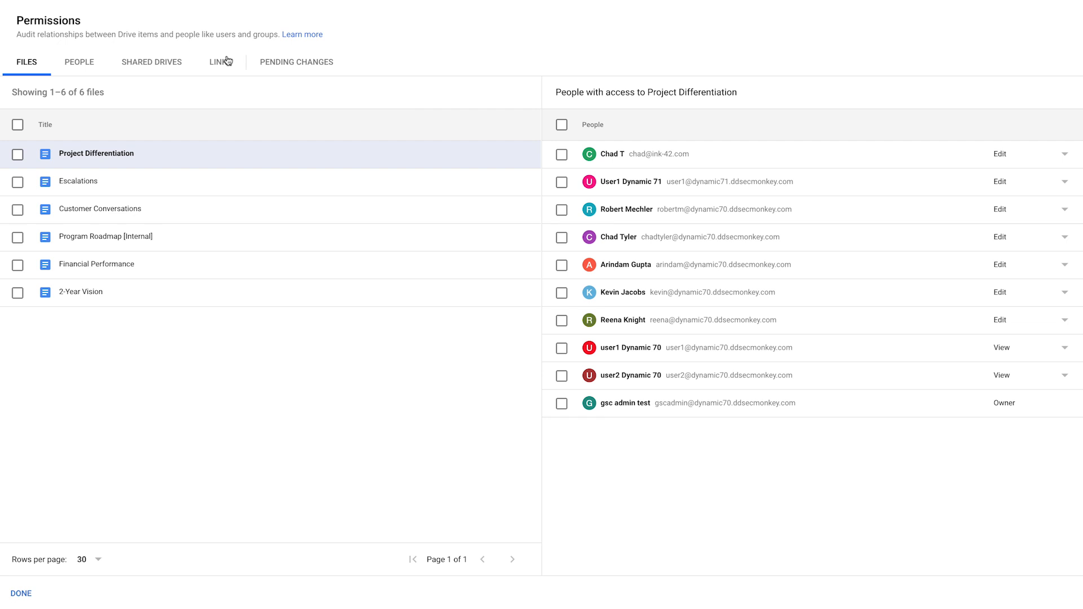
pyautogui.click(220, 61)
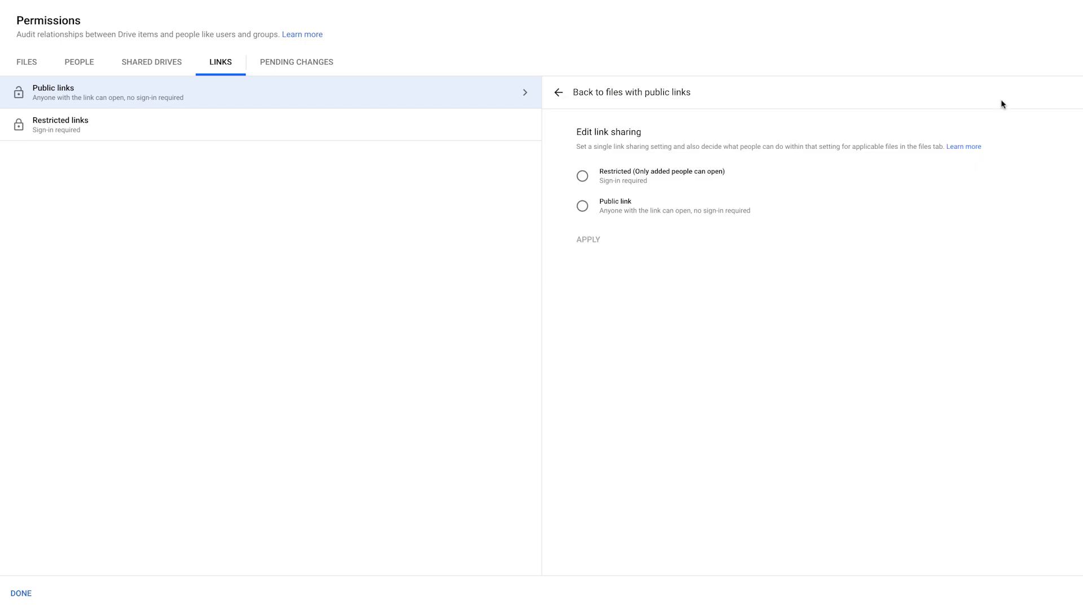
pyautogui.click(582, 176)
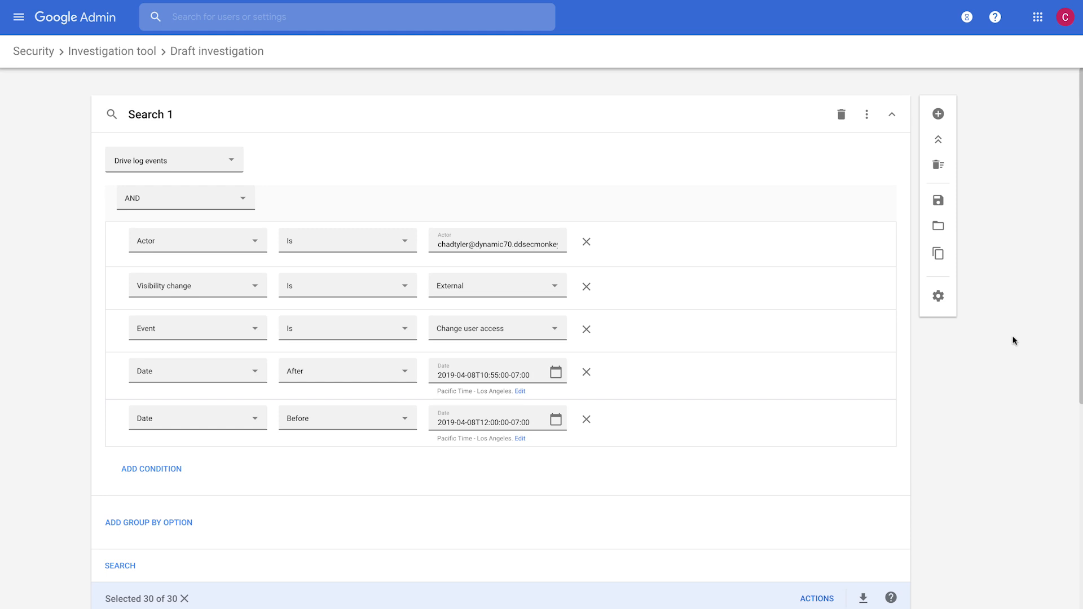
pyautogui.moveTo(956, 226)
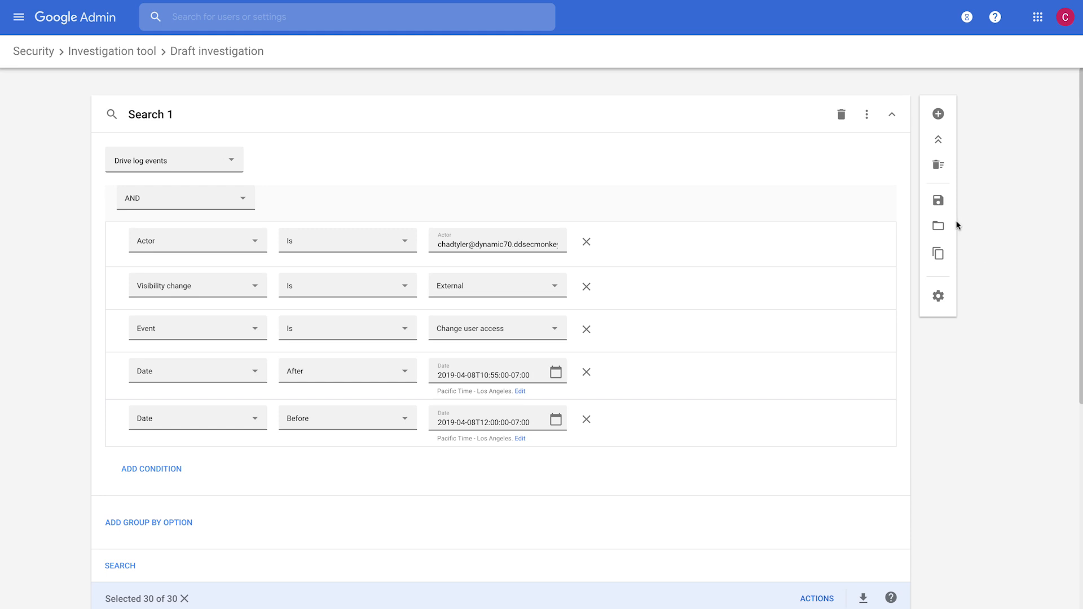
pyautogui.moveTo(937, 201)
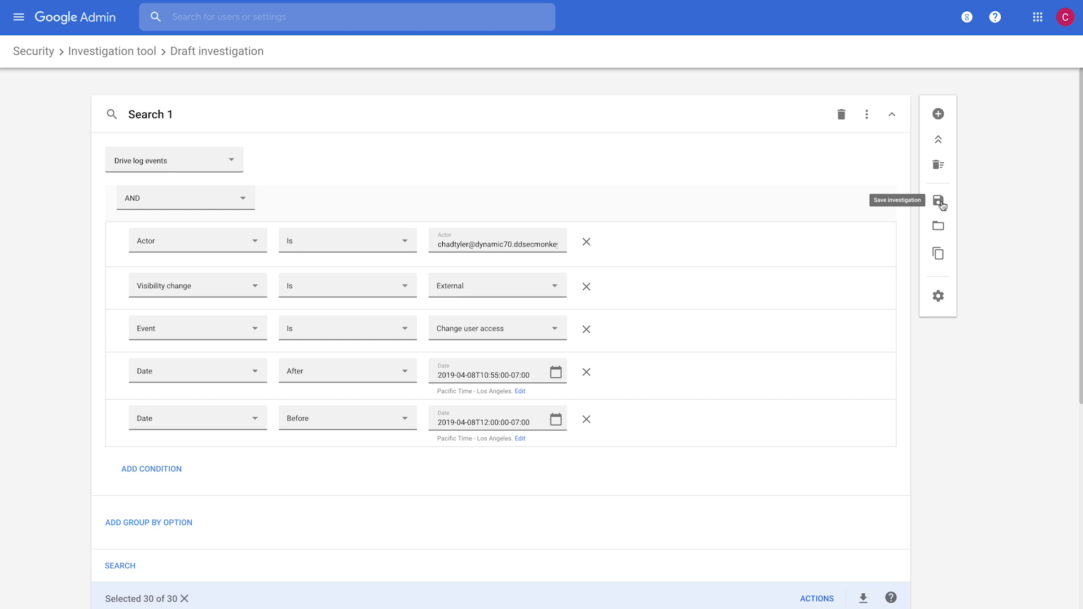
# Step: Save the investigation titled '06/18/2019 Attempted Exfiltration'
pyautogui.click(937, 202)
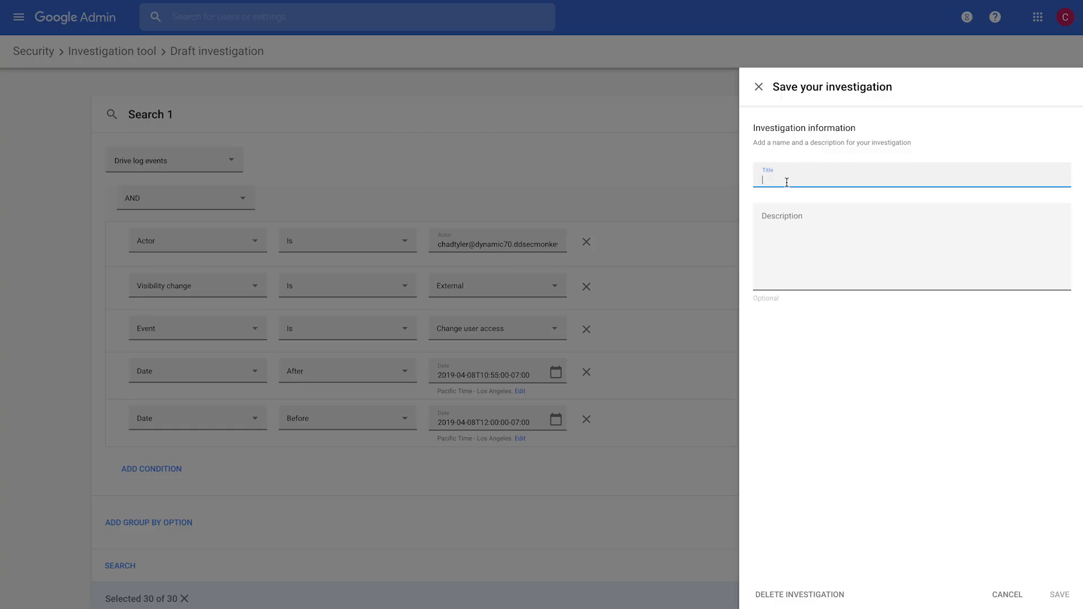
pyautogui.write('06/18/')
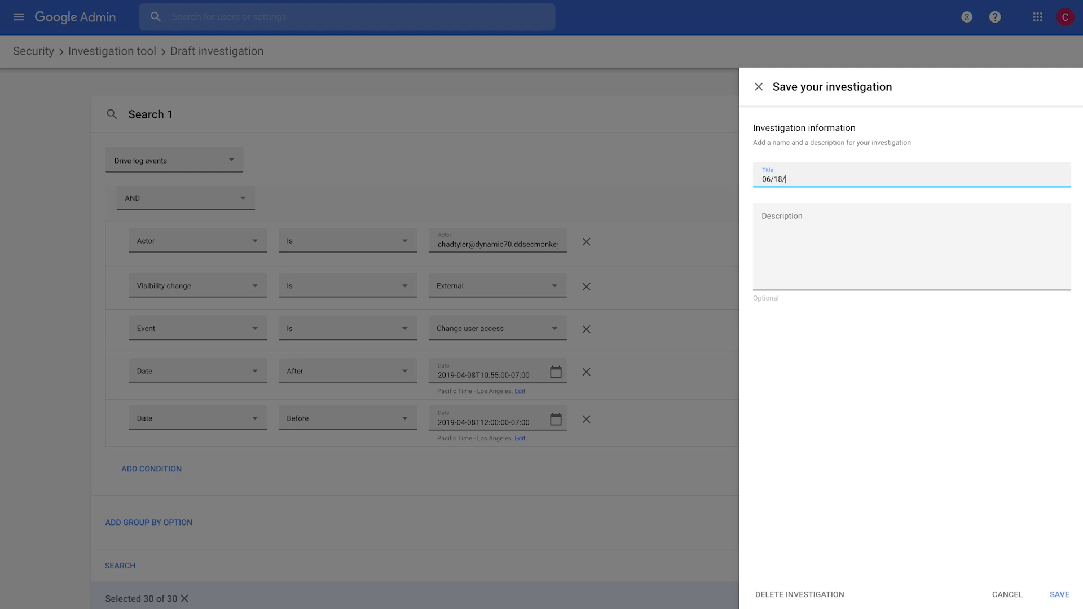
pyautogui.write('2019 Att')
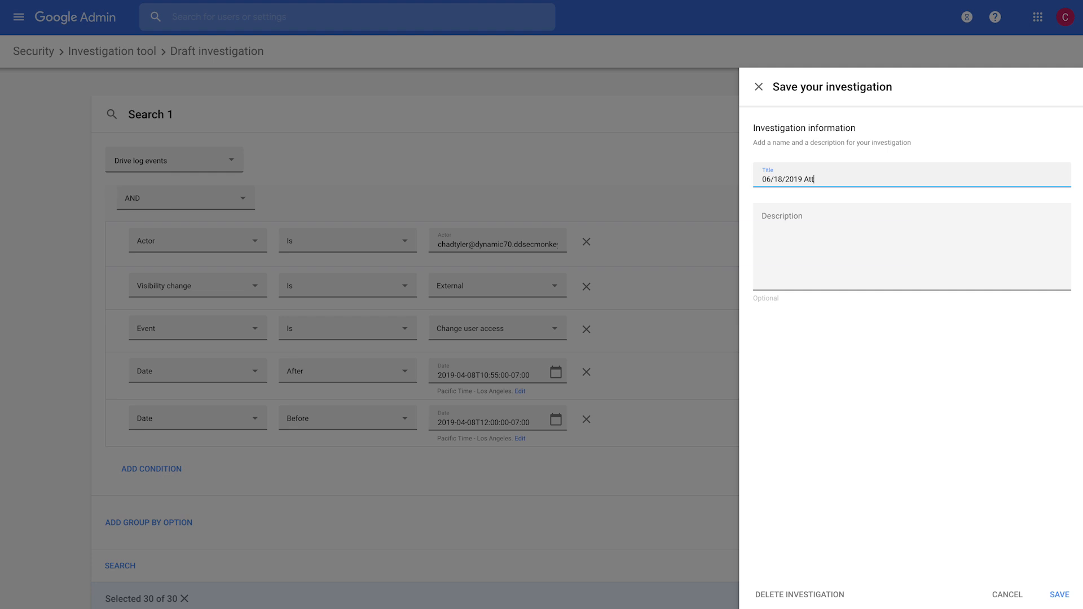
pyautogui.write('empted')
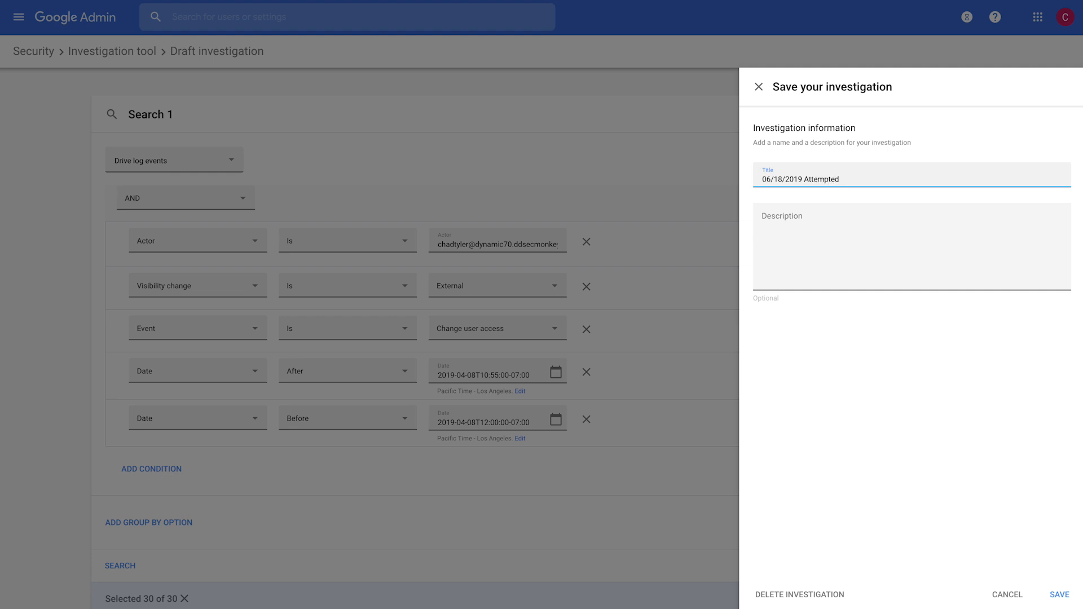
pyautogui.write('Exfiltrat')
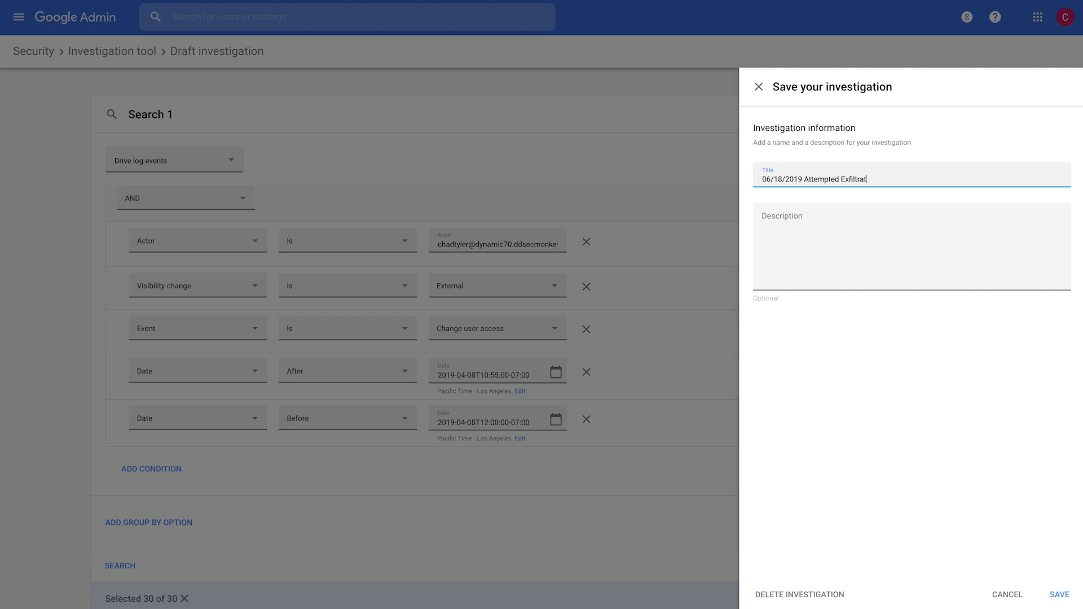
pyautogui.click(1059, 592)
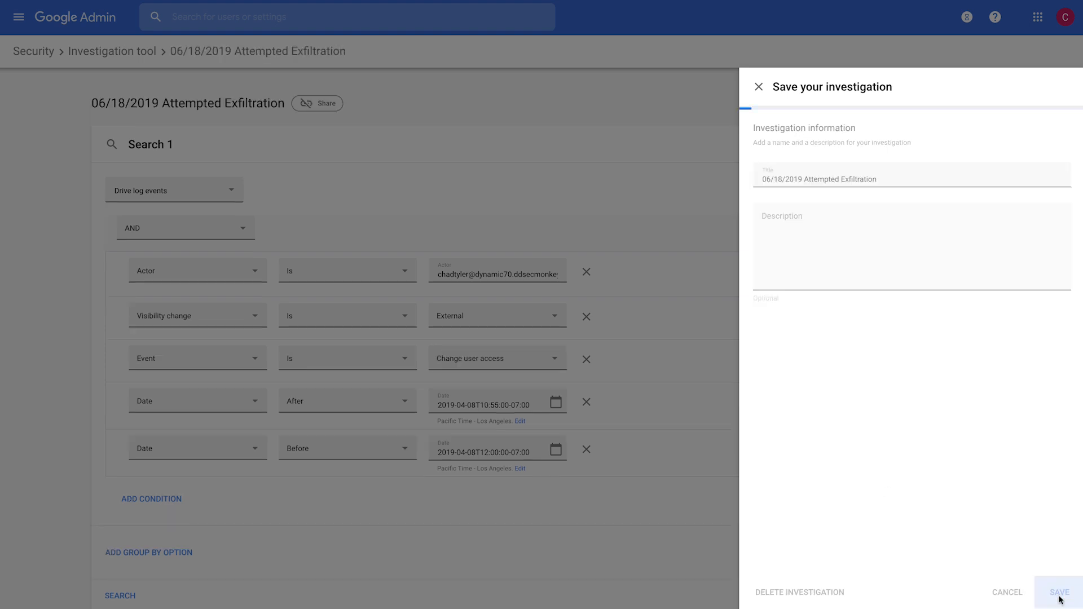
pyautogui.click(1057, 592)
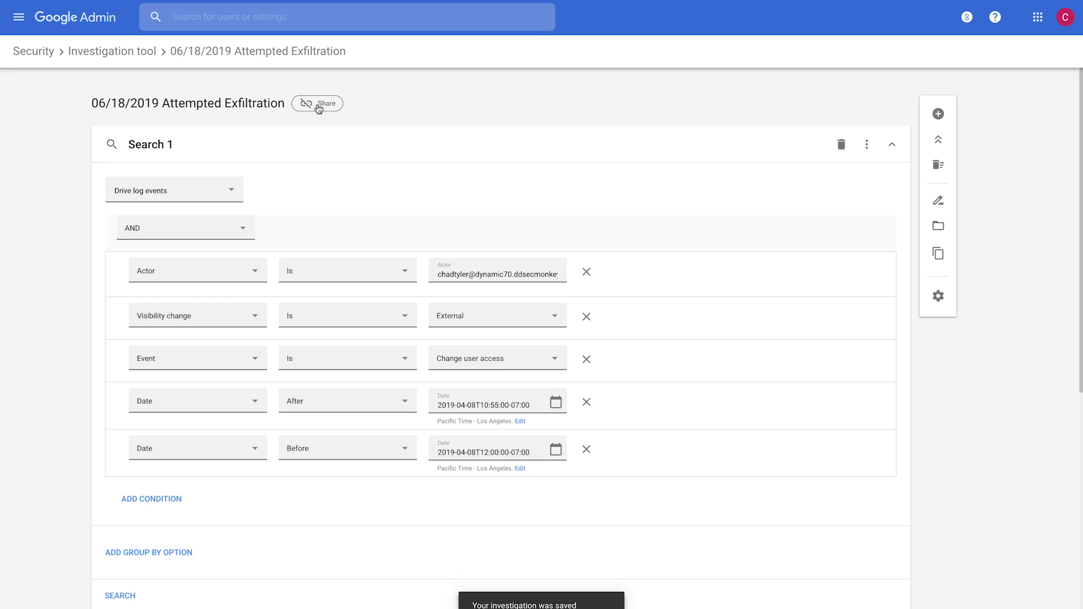
pyautogui.click(317, 103)
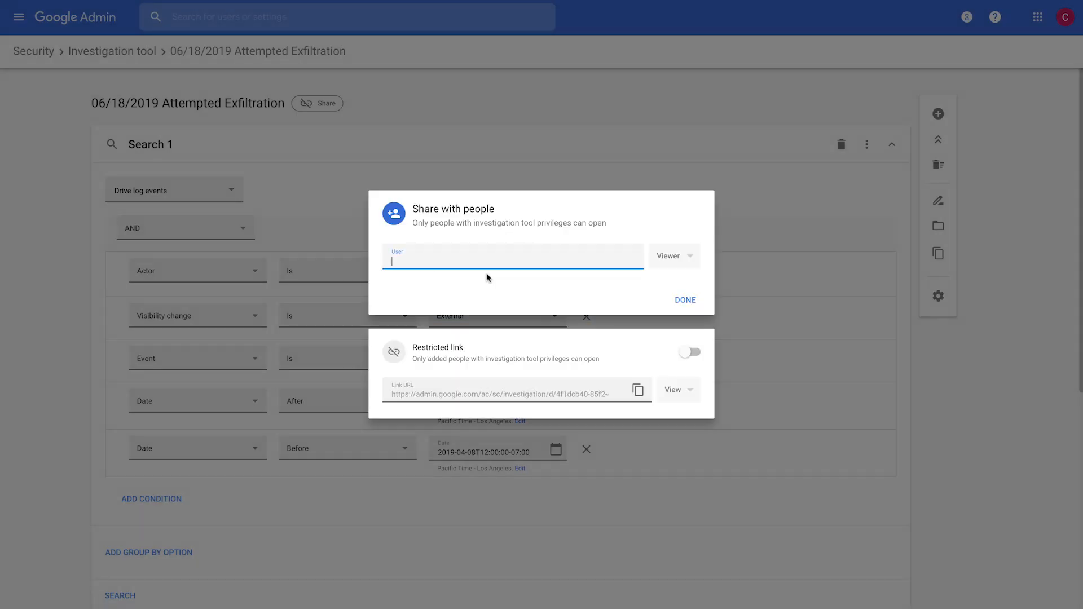
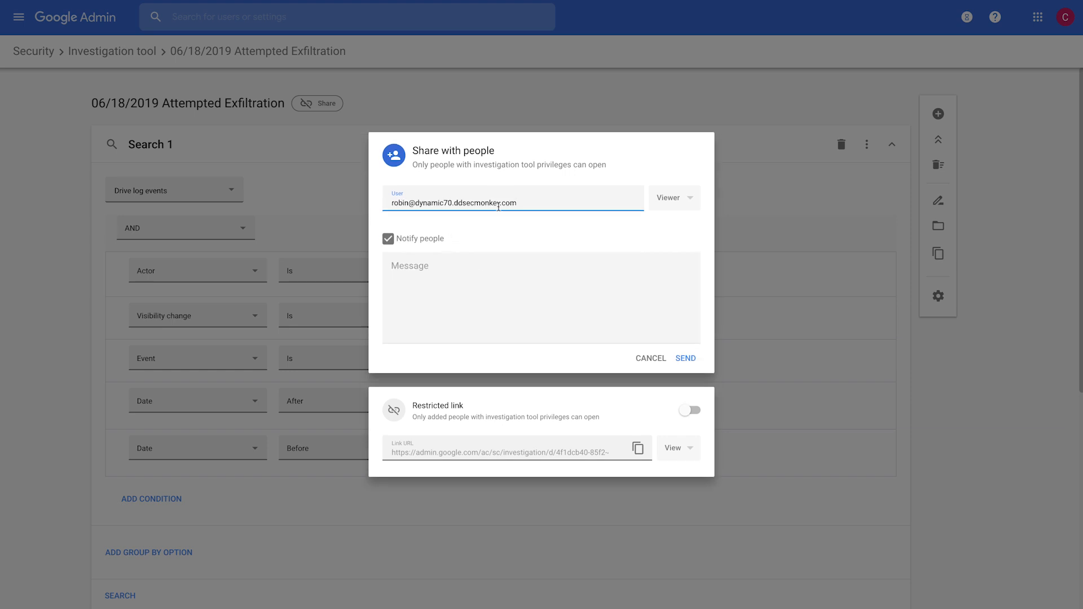
pyautogui.write('C')
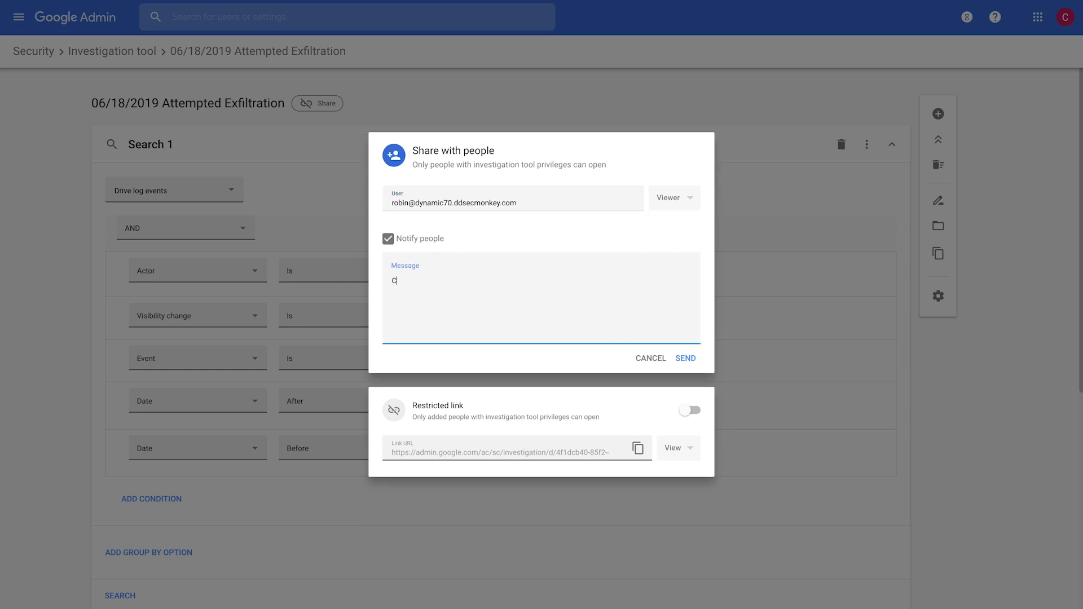
pyautogui.write('an you suspend this user?')
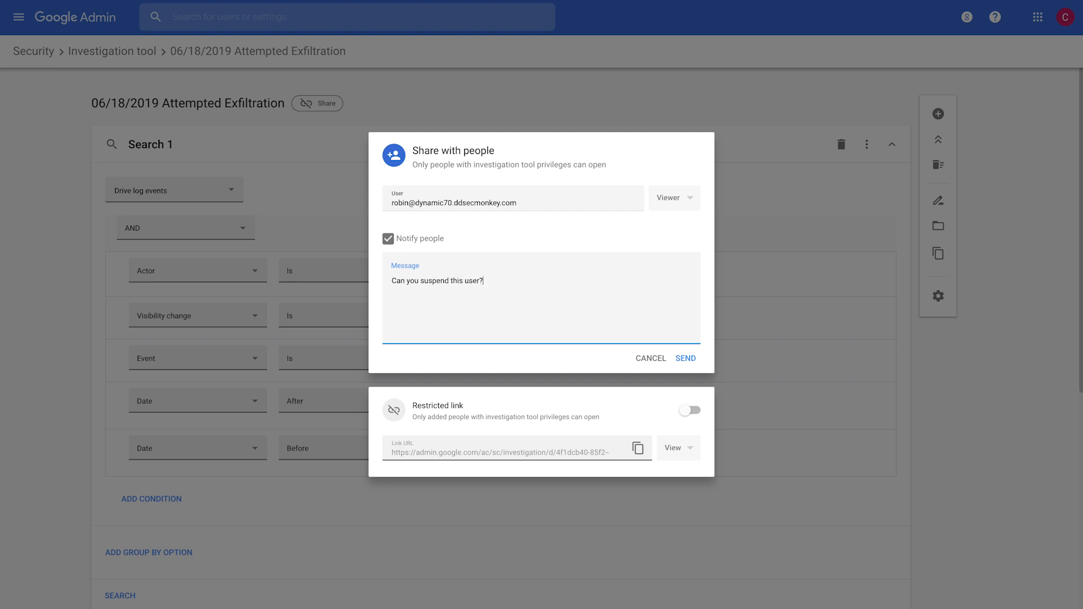
pyautogui.click(685, 357)
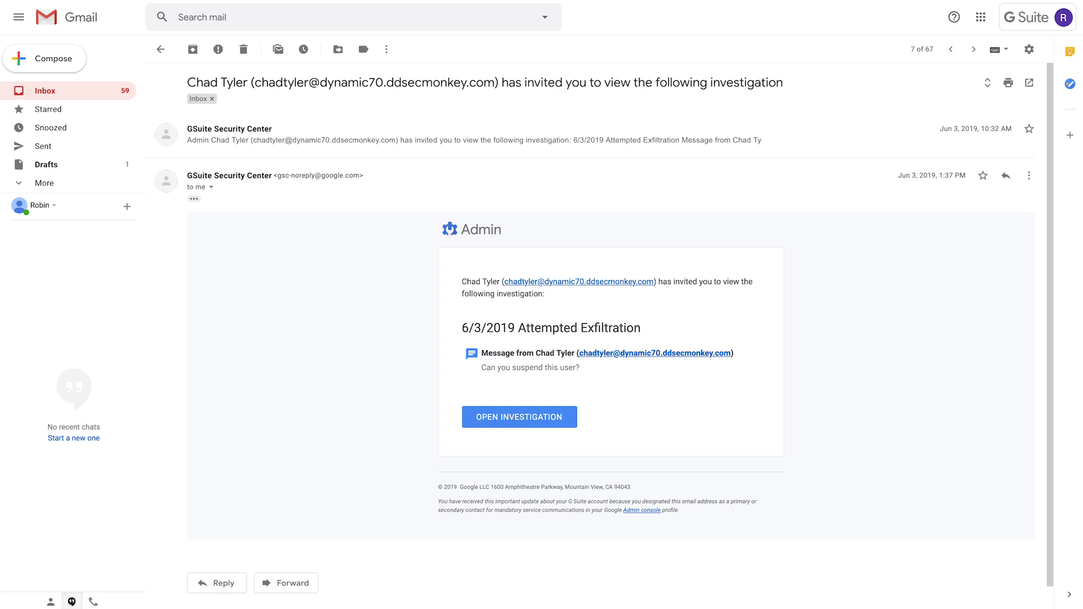
# Step: Open the shared investigation from Robin's invitation email
pyautogui.click(519, 416)
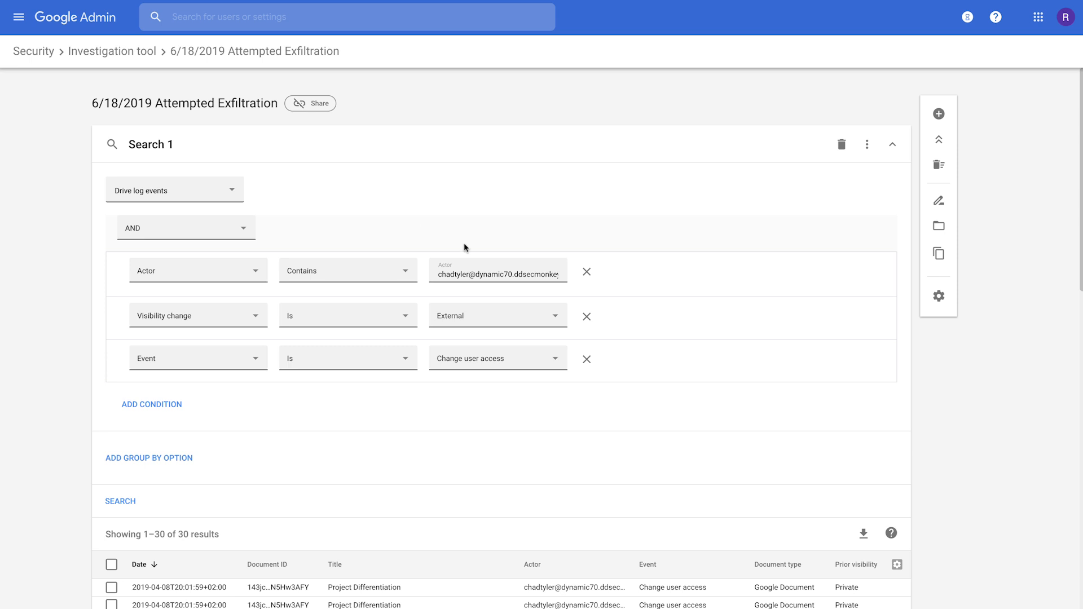
# Step: Review the 30 shared-file events and bring up pivot searches for a result's Actor value
pyautogui.scroll(-3)
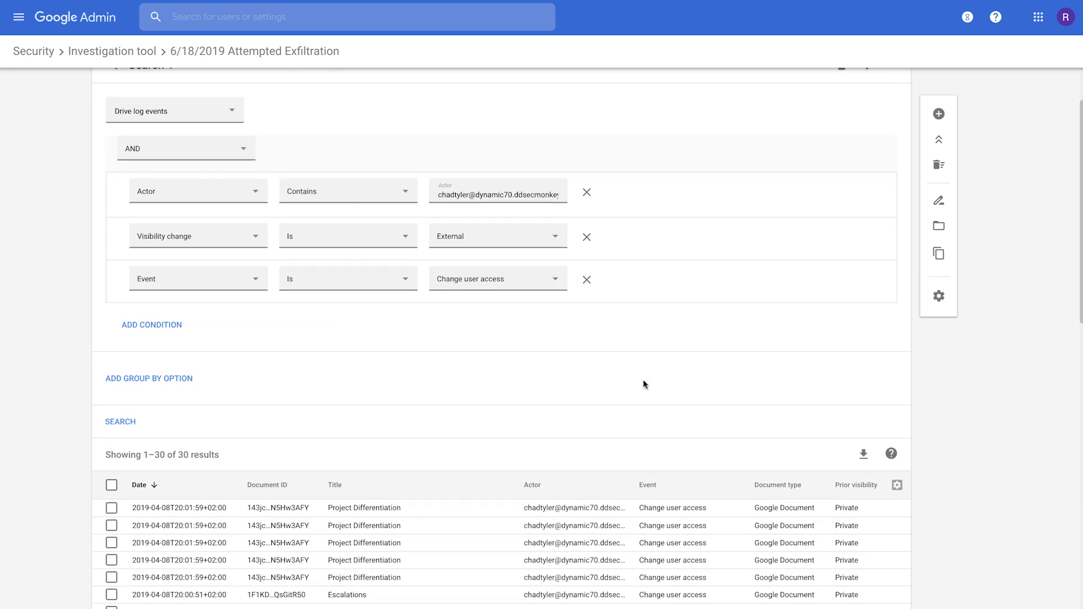
pyautogui.scroll(-3)
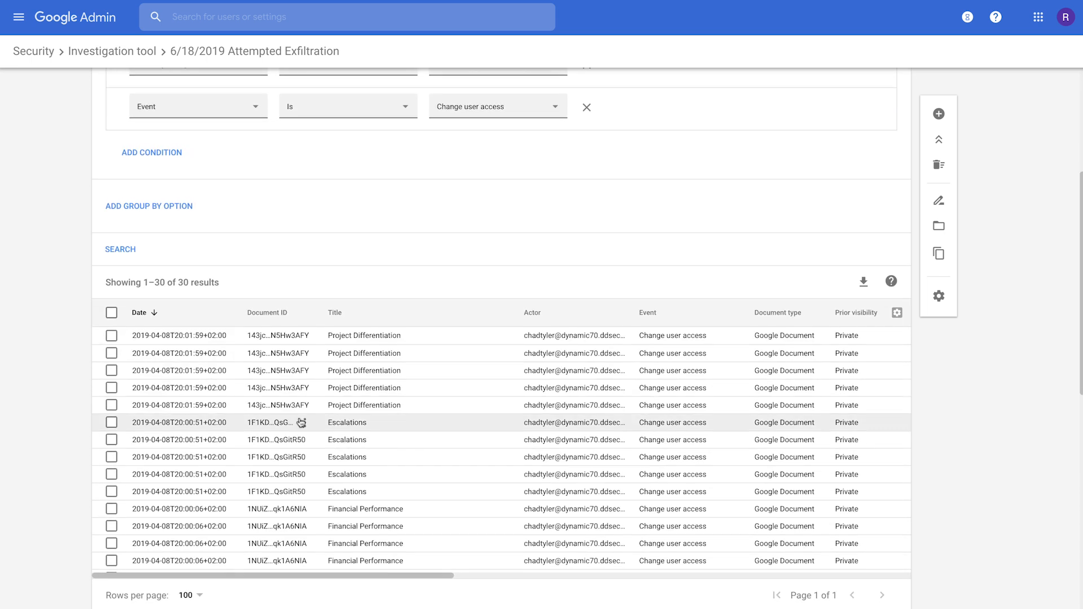
pyautogui.moveTo(273, 602)
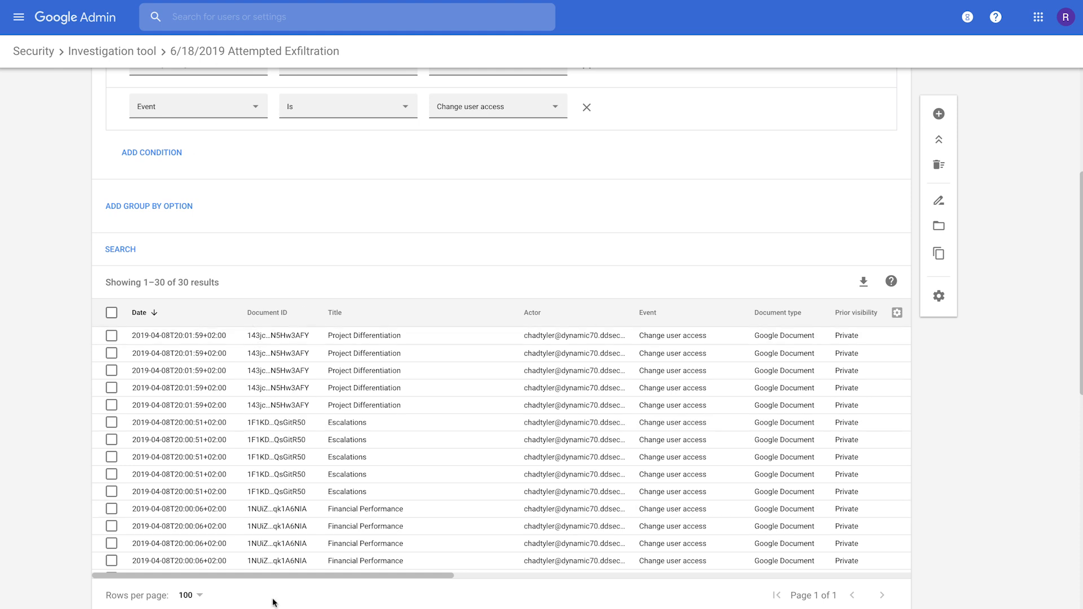
pyautogui.scroll(-3)
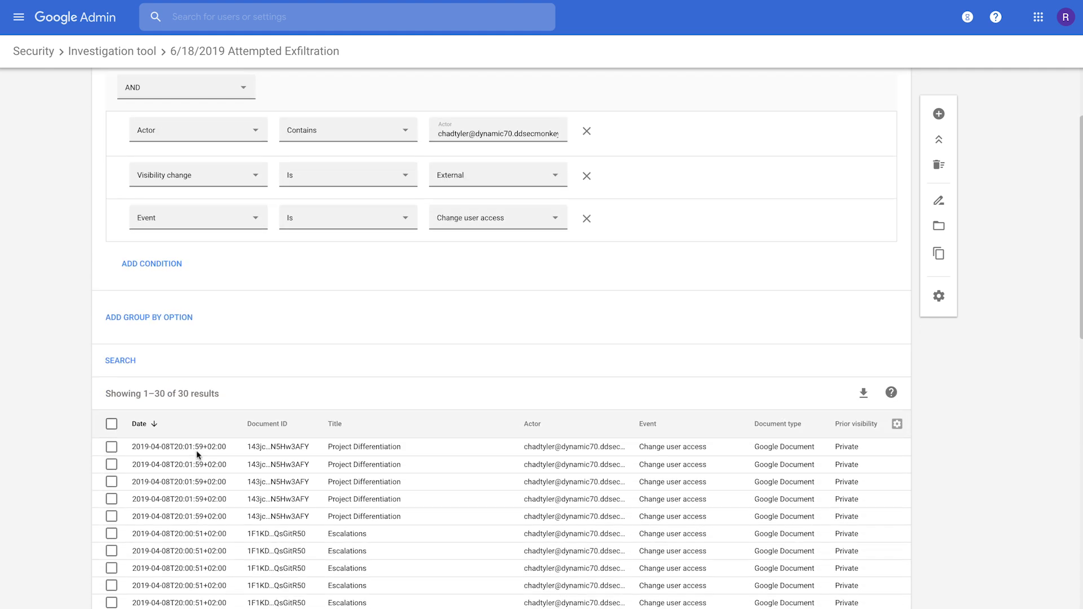
pyautogui.scroll(-3)
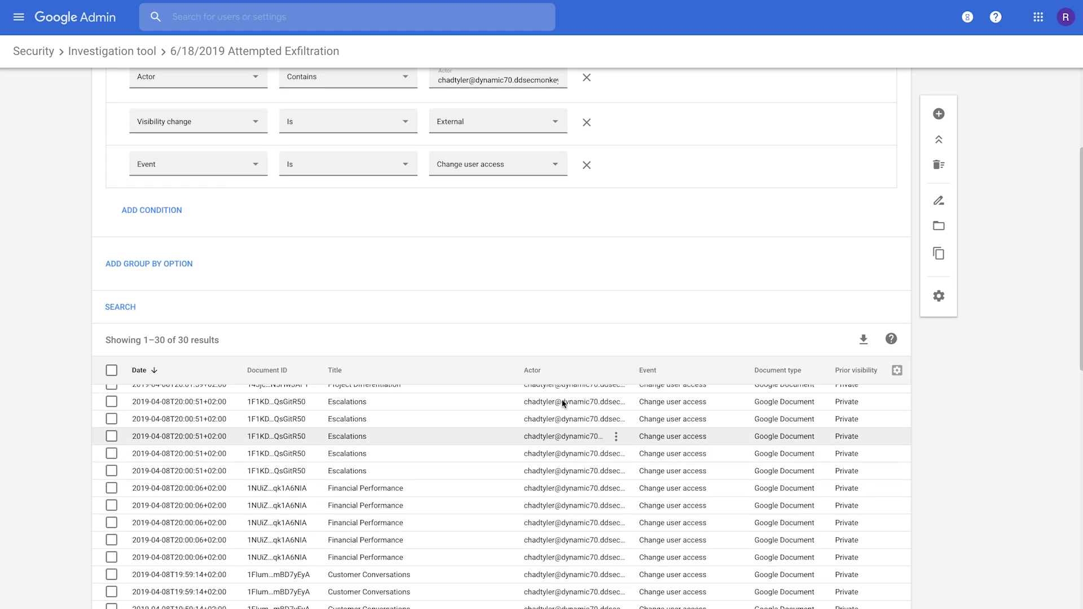
pyautogui.click(614, 435)
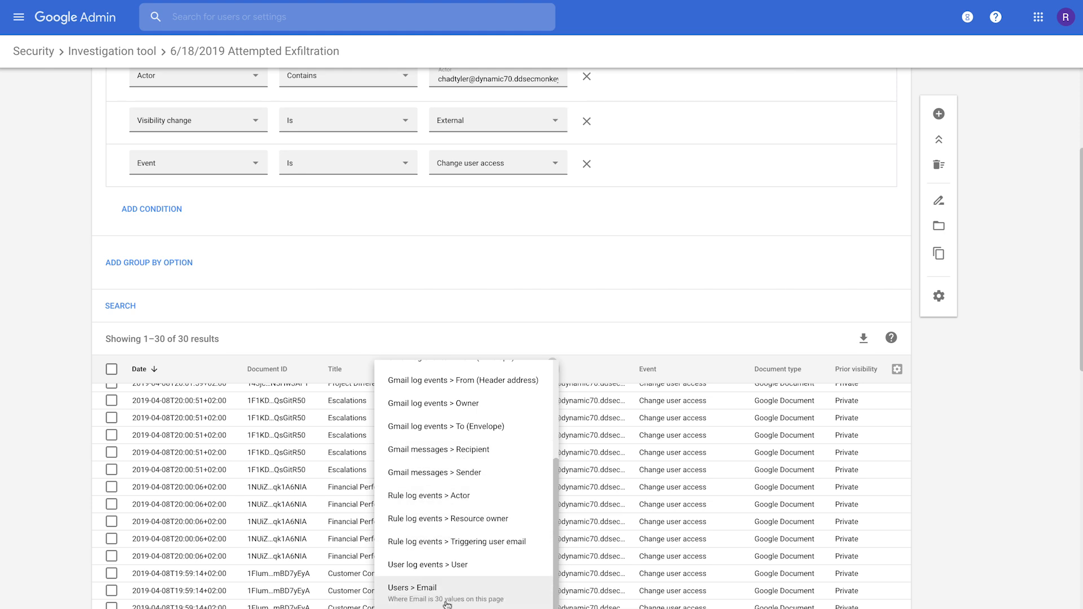
pyautogui.click(413, 587)
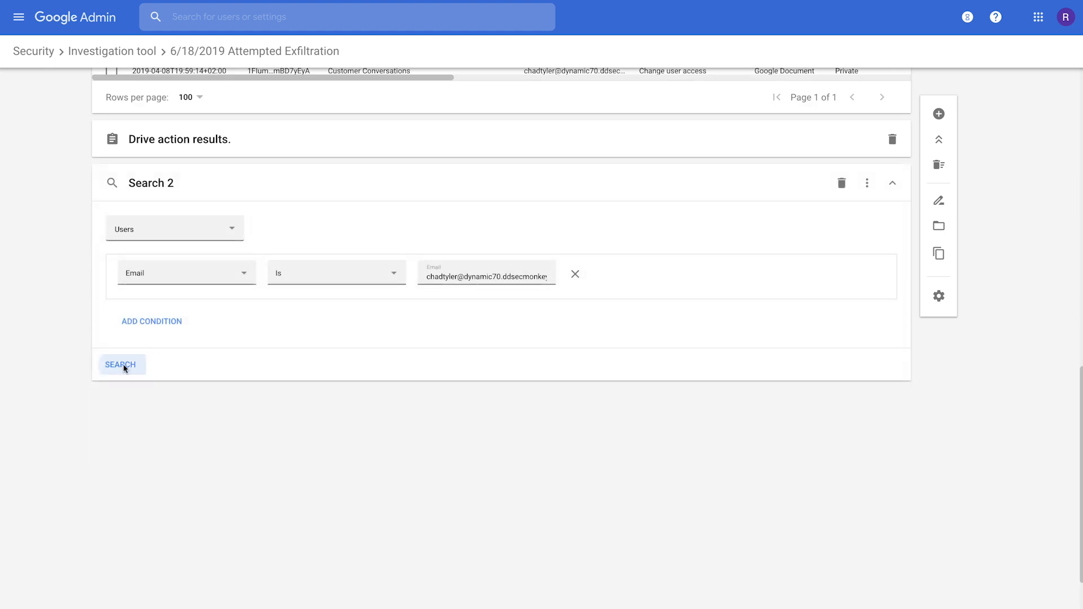
pyautogui.click(121, 364)
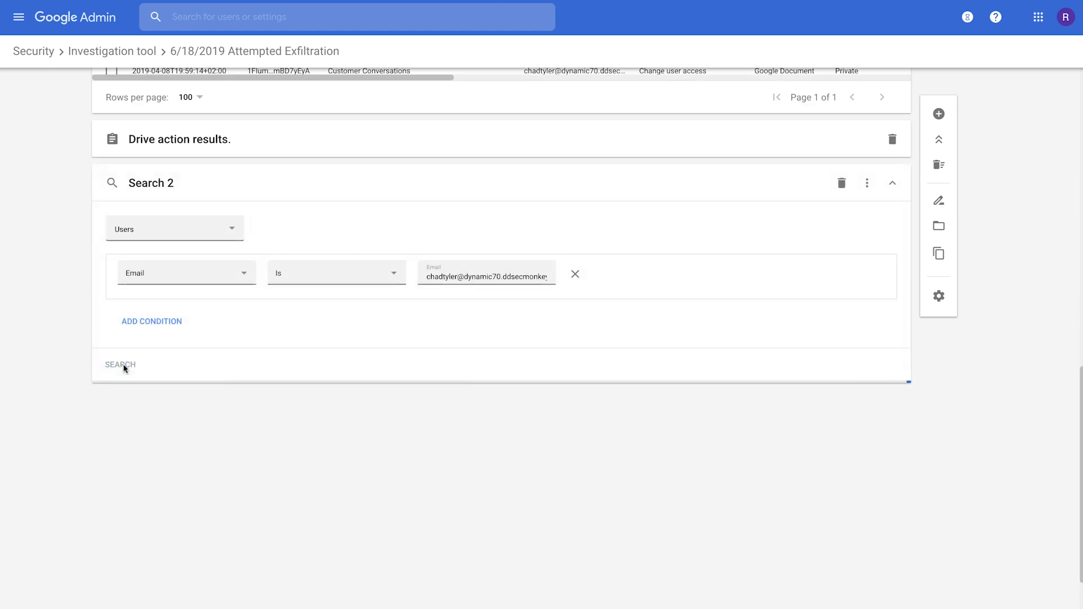
pyautogui.click(120, 364)
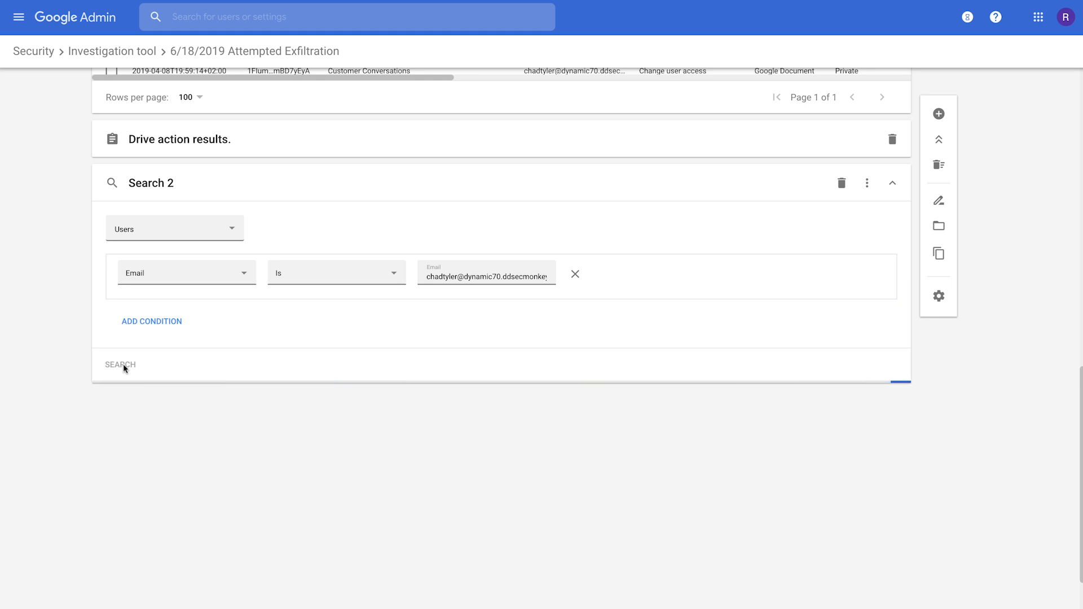
pyautogui.click(121, 364)
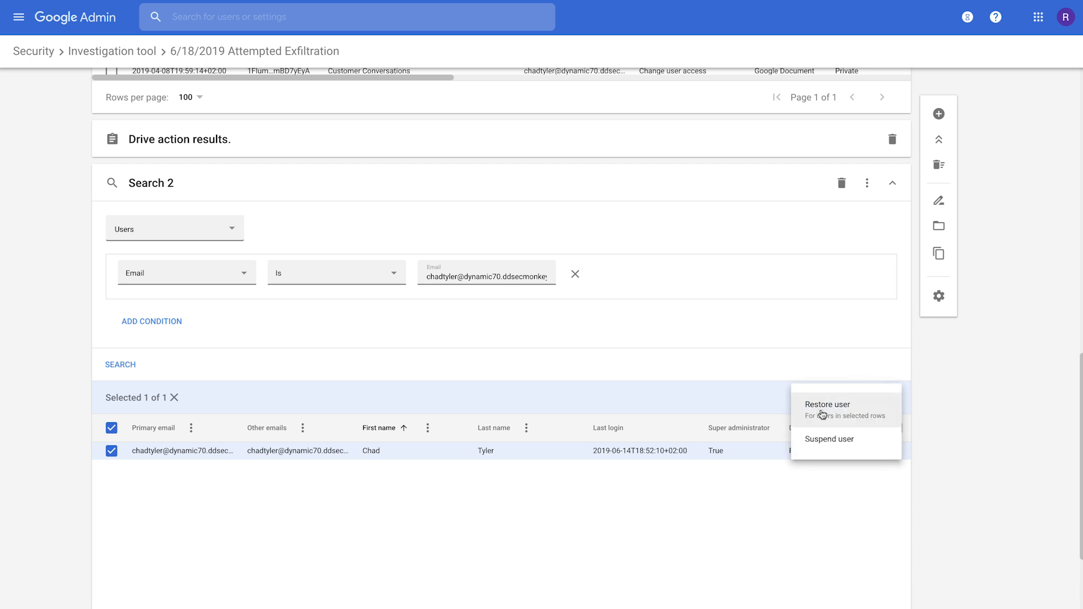
pyautogui.moveTo(827, 433)
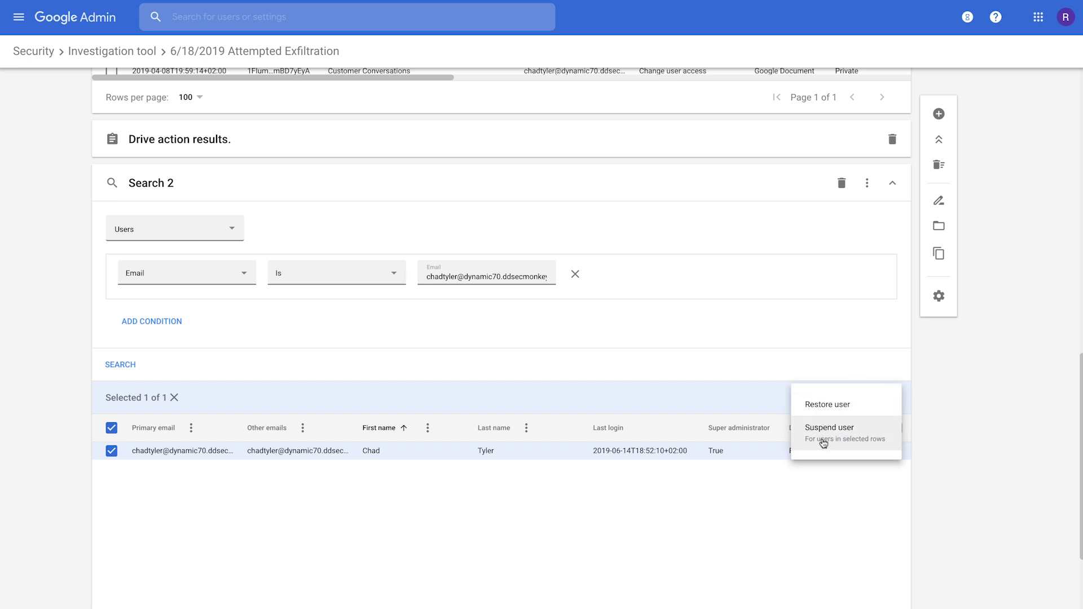